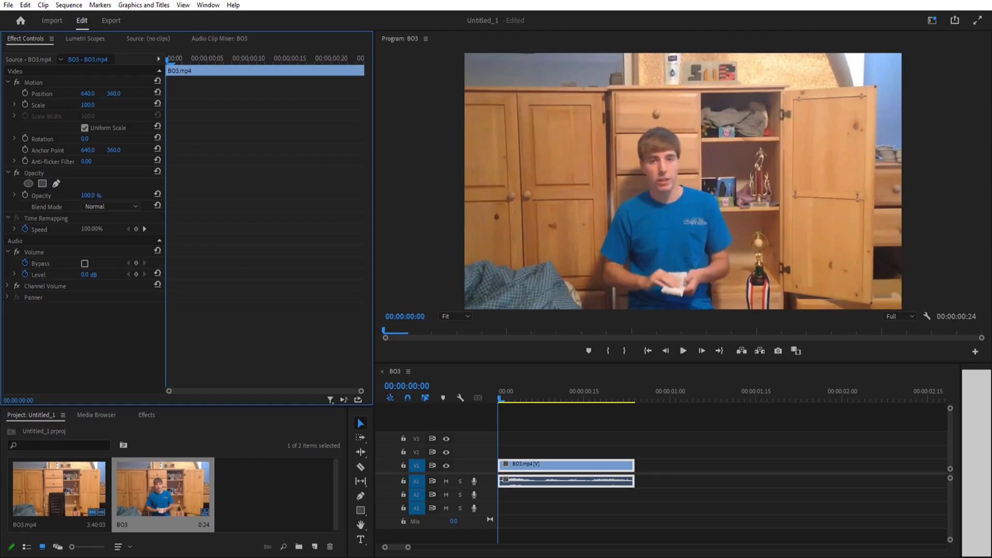
Step: Set the playhead five frames into the BO3 sequence and open the Window menu
{"action": "left_click", "coordinate": [582, 399]}
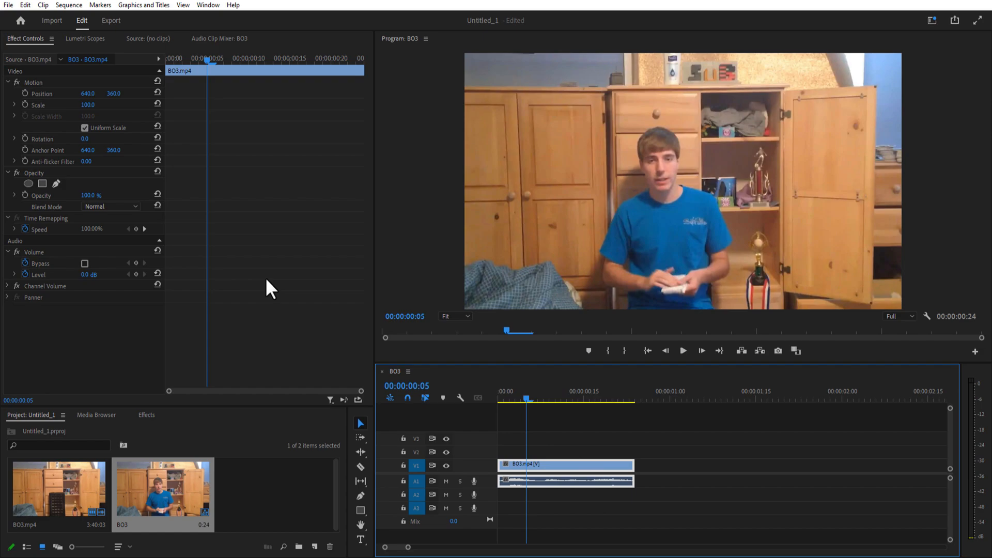
{"action": "mouse_move", "coordinate": [224, 57]}
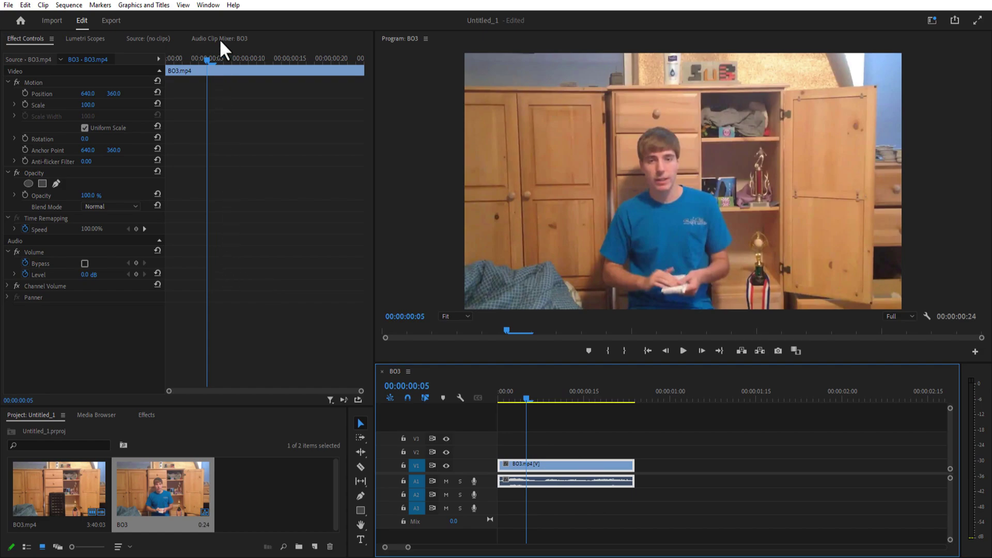
{"action": "left_click", "coordinate": [218, 5]}
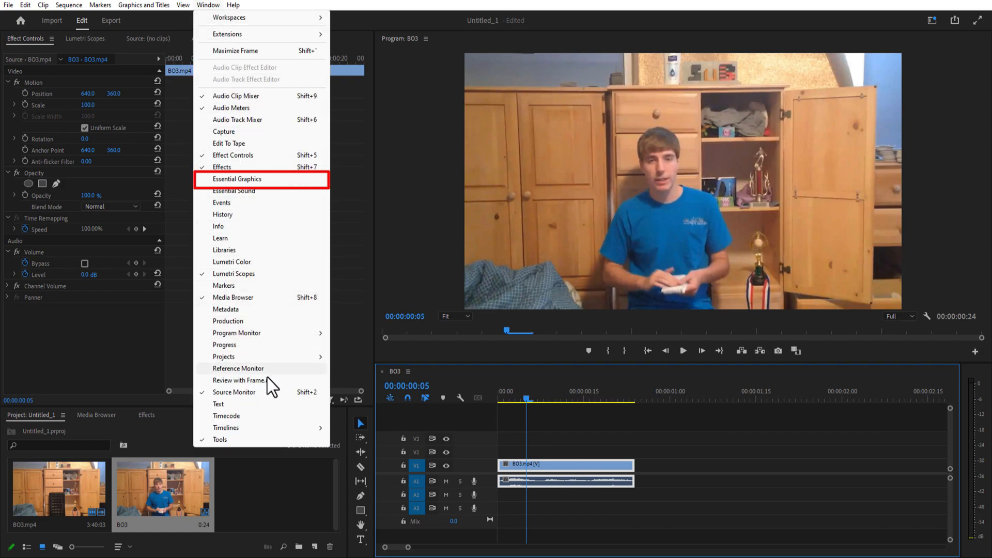
{"action": "mouse_move", "coordinate": [245, 199]}
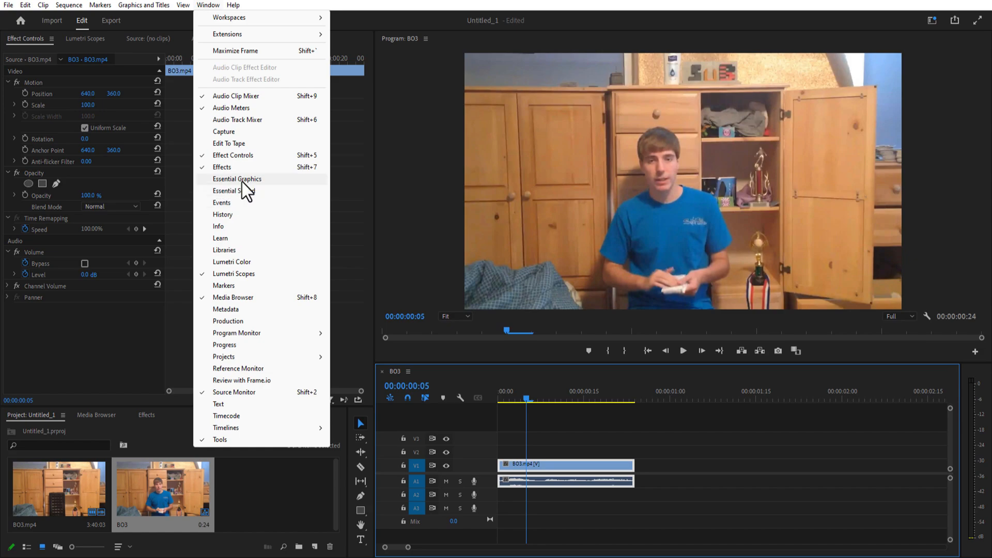
Step: Add a white 'ONE' caption with a black stroke over the video via Essential Graphics
{"action": "left_click", "coordinate": [237, 178]}
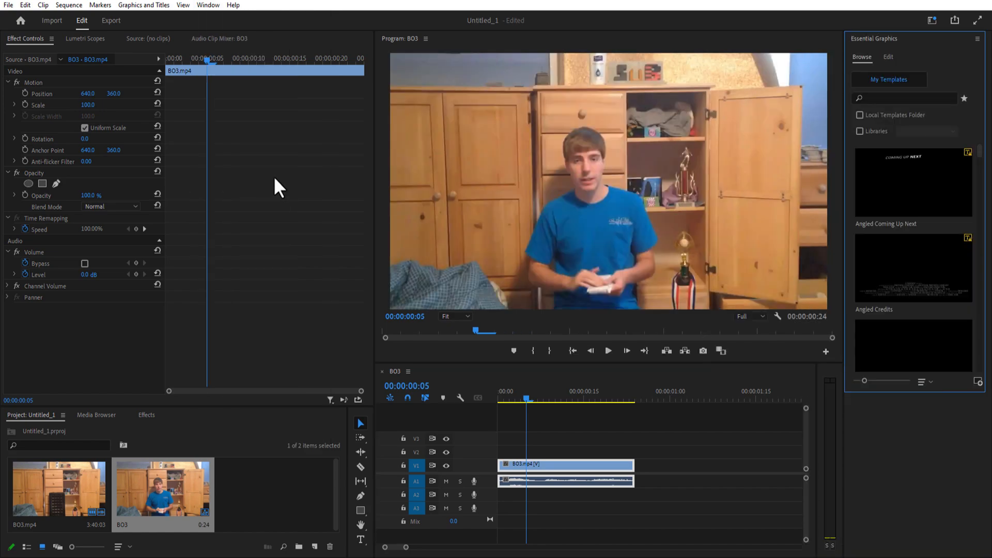
{"action": "mouse_move", "coordinate": [608, 118]}
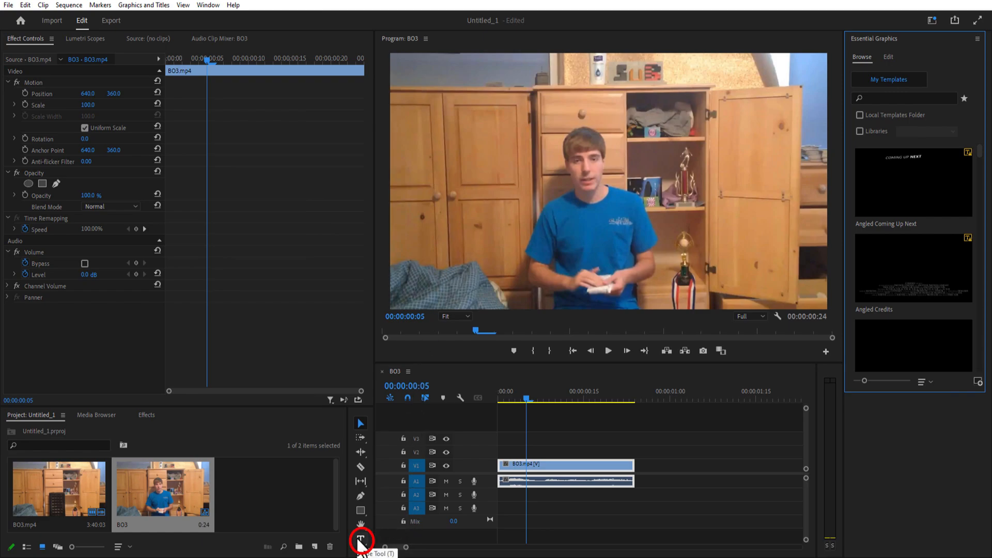
{"action": "left_click", "coordinate": [360, 546]}
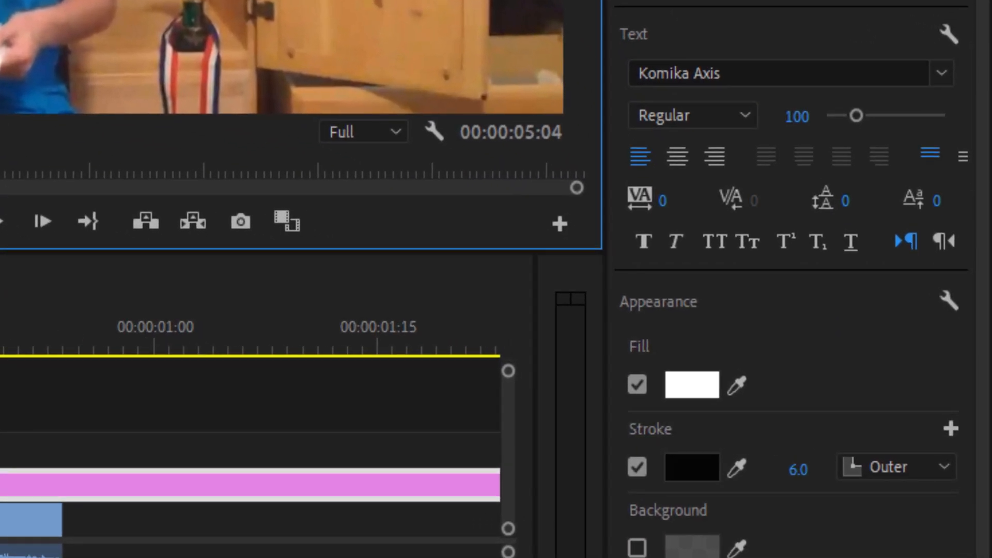
{"action": "left_click", "coordinate": [942, 71]}
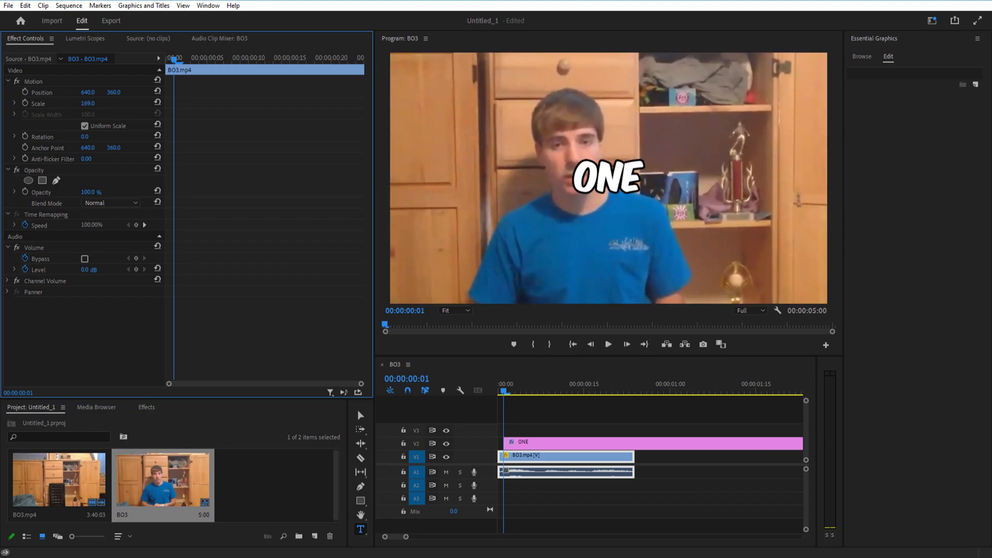
Step: Razor the ONE caption clip where each next spoken word begins
{"action": "left_click", "coordinate": [517, 441]}
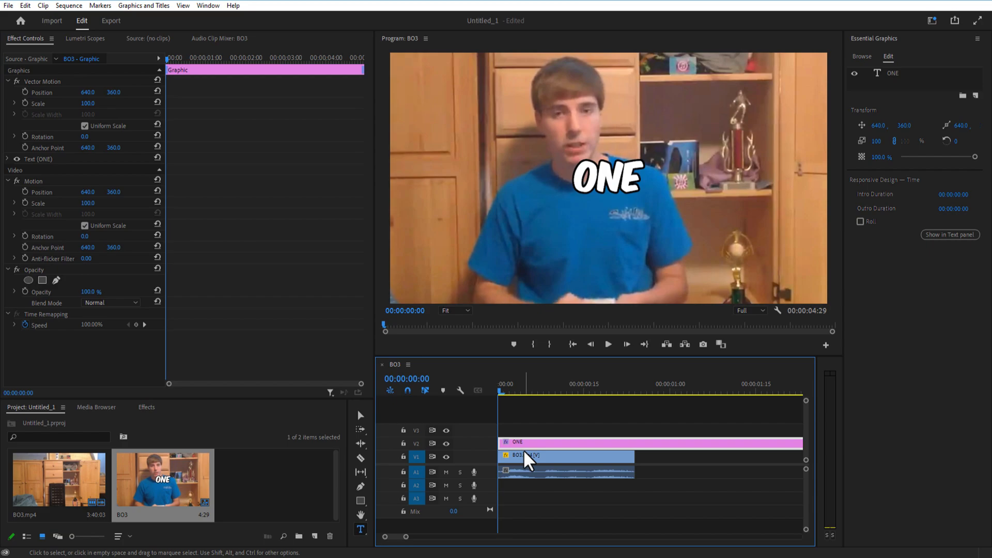
{"action": "left_click", "coordinate": [607, 344]}
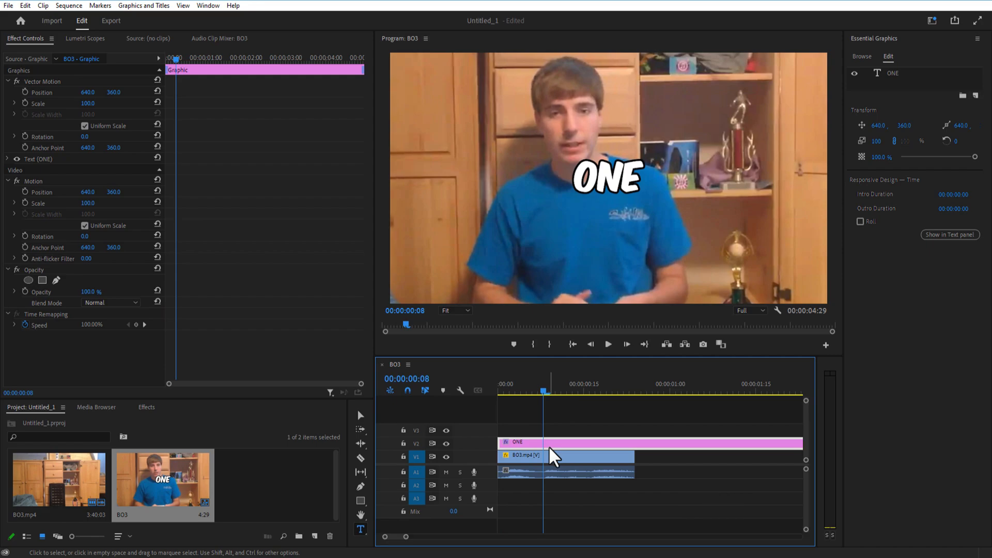
{"action": "left_click", "coordinate": [608, 344]}
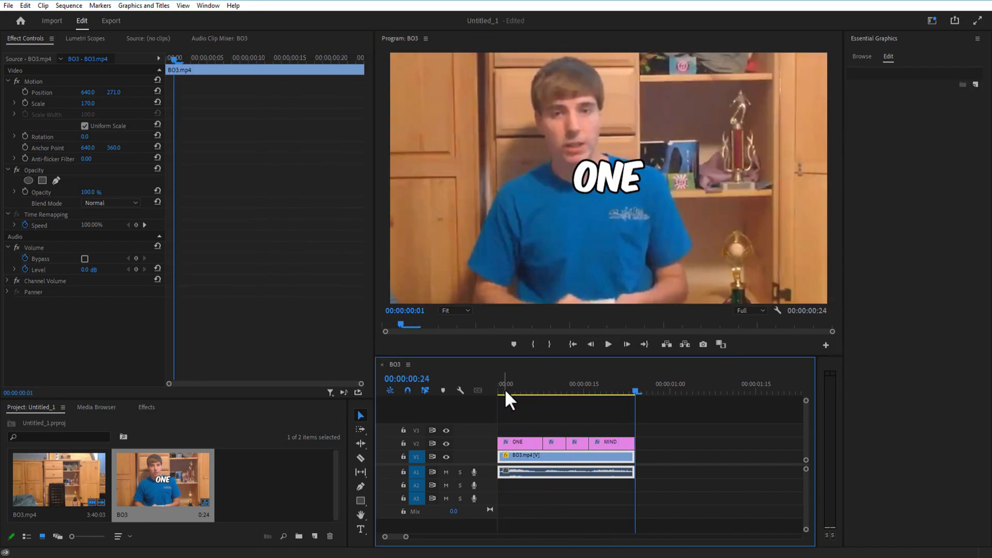
Step: Apply the Distort > Transform effect to the ONE caption clip
{"action": "left_click", "coordinate": [501, 391]}
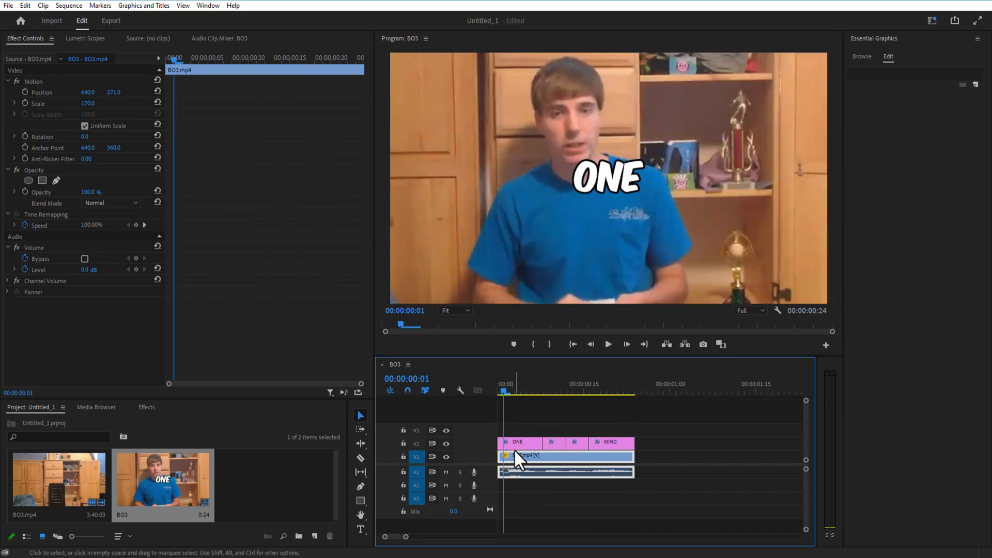
{"action": "left_click", "coordinate": [517, 442]}
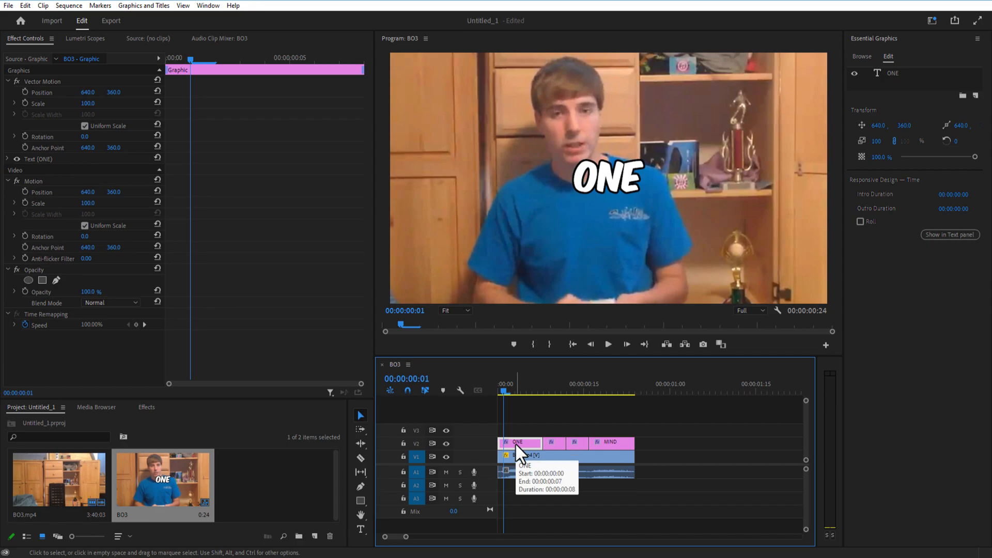
{"action": "left_click", "coordinate": [146, 407]}
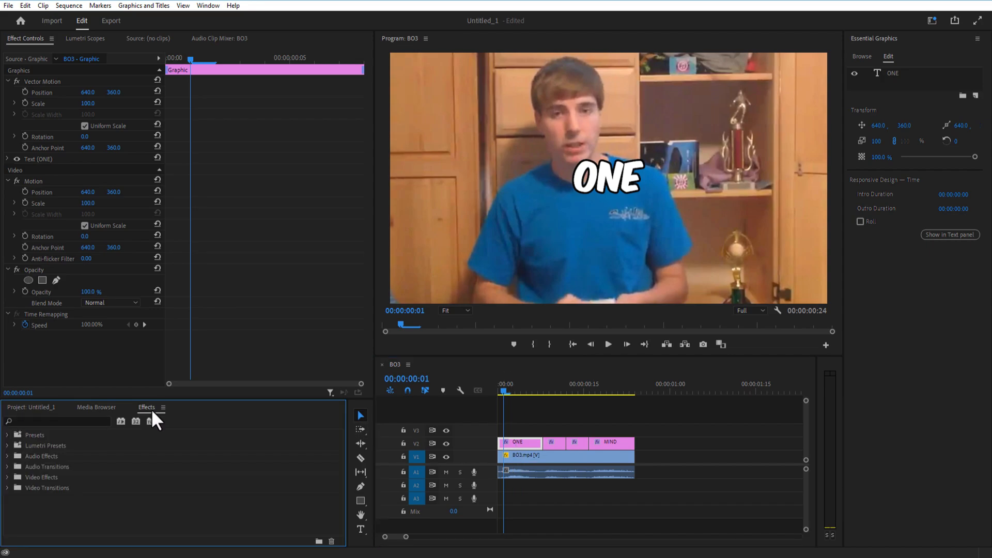
{"action": "left_click_drag", "start_coordinate": [234, 402], "coordinate": [236, 349]}
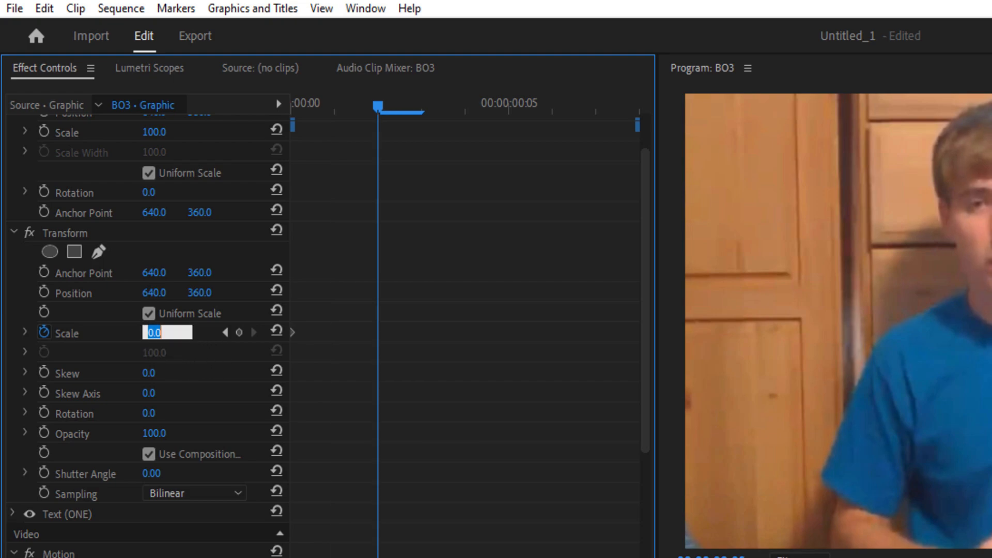
Step: Keyframe the Transform scale from 0 up to 150 over a few frames
{"action": "type", "text": "150"}
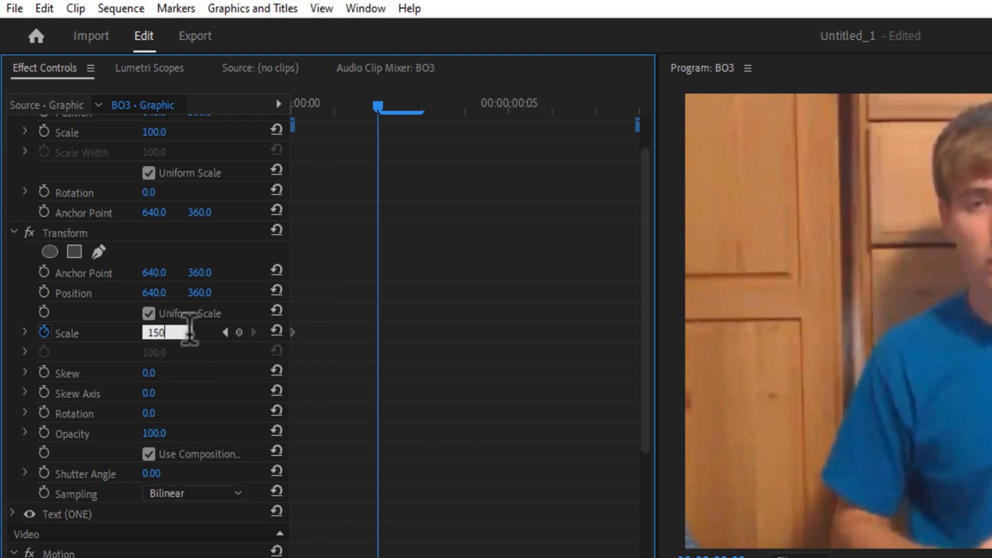
{"action": "key", "text": "Enter"}
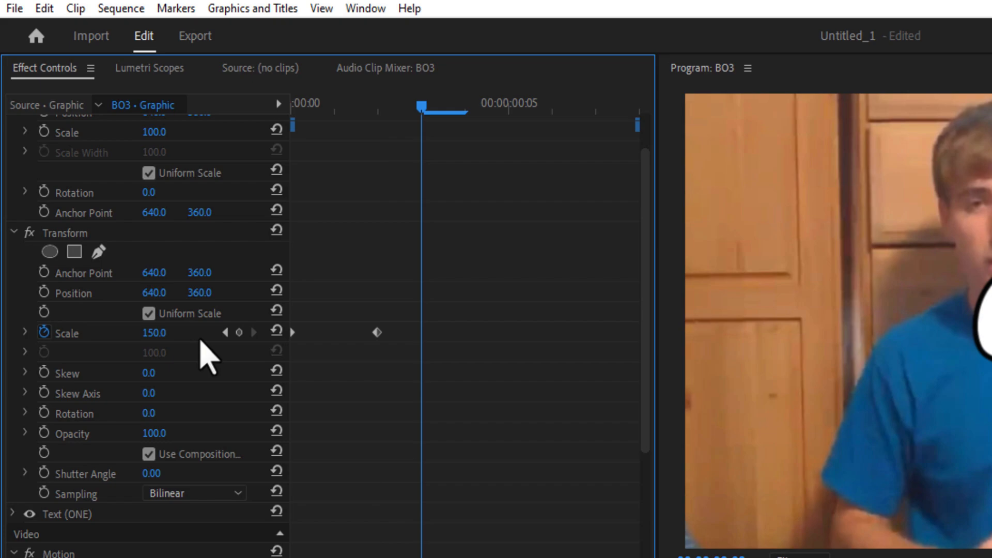
{"action": "double_click", "coordinate": [155, 333]}
{"action": "type", "text": "100"}
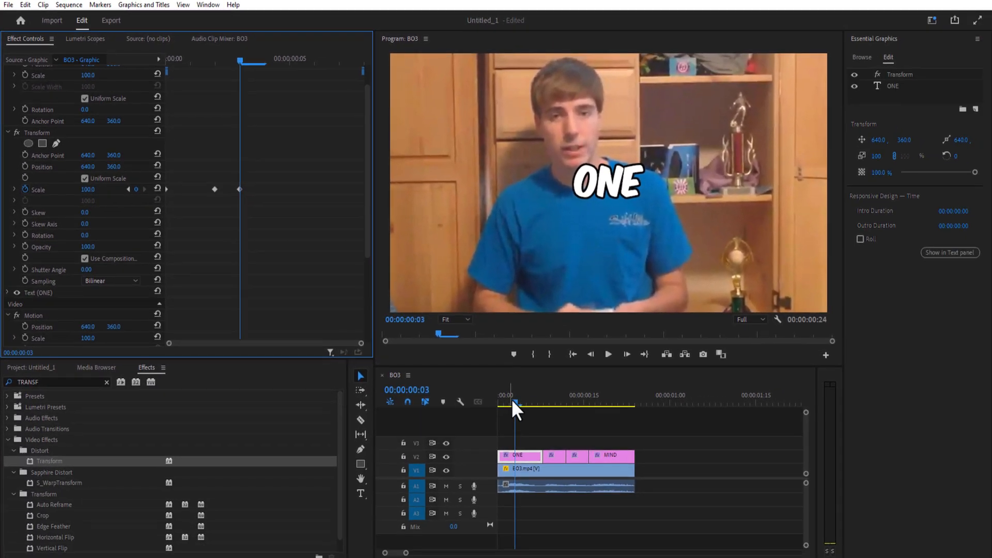
{"action": "left_click", "coordinate": [608, 353]}
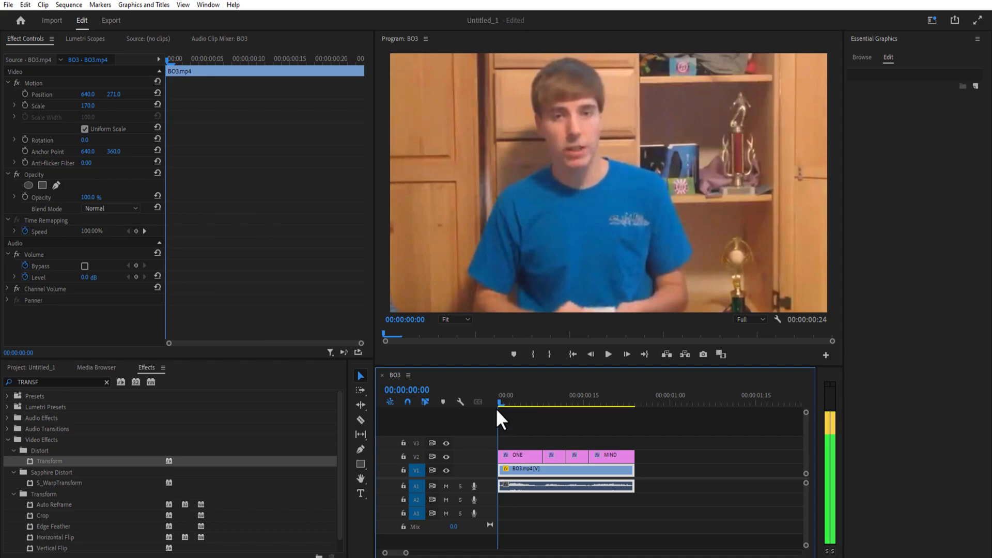
Step: Save the ONE caption's Transform effect as the preset 'POP OUT TEXT'
{"action": "left_click", "coordinate": [508, 401]}
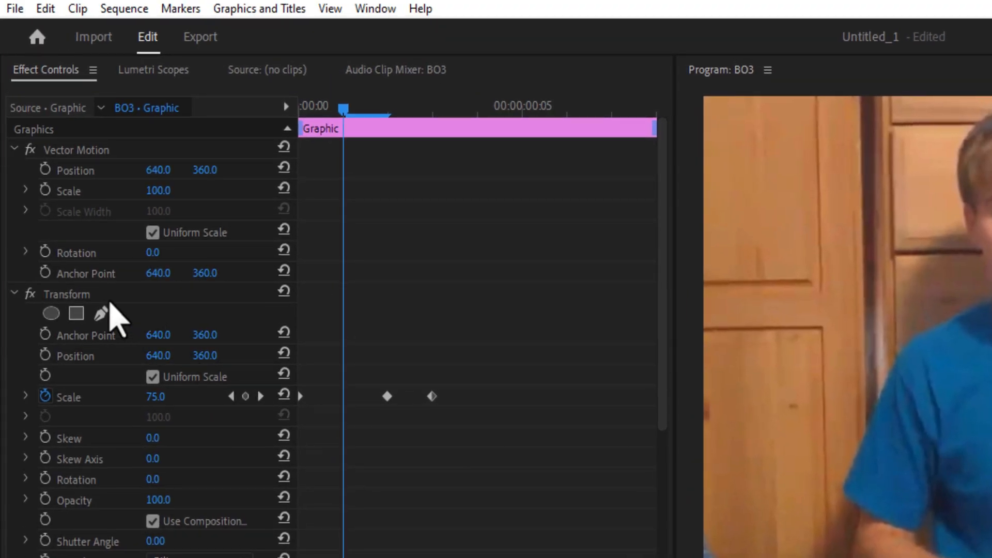
{"action": "right_click", "coordinate": [67, 294]}
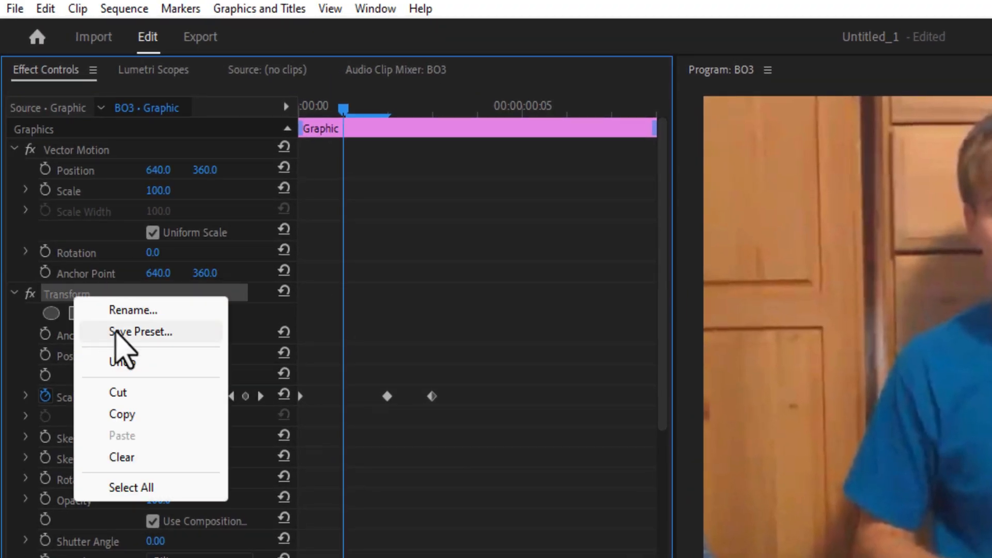
{"action": "left_click", "coordinate": [141, 331]}
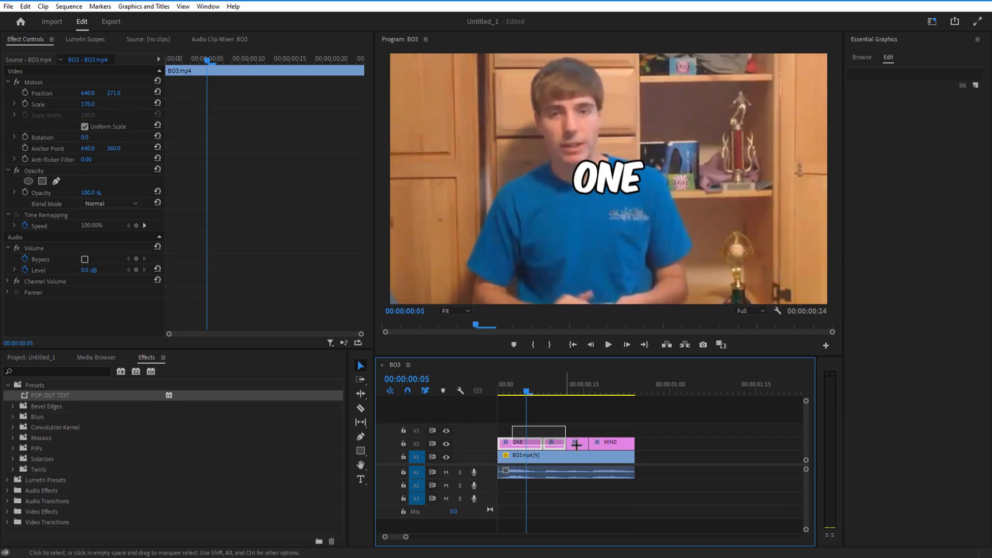
Step: Bring up the context menu on the selected caption clips to nest them
{"action": "right_click", "coordinate": [518, 443]}
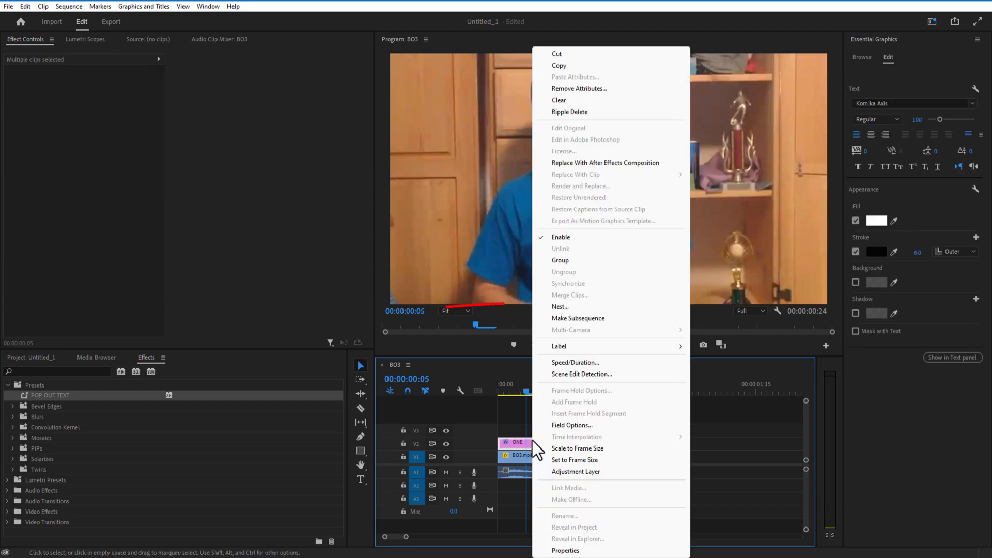
{"action": "mouse_move", "coordinate": [562, 311]}
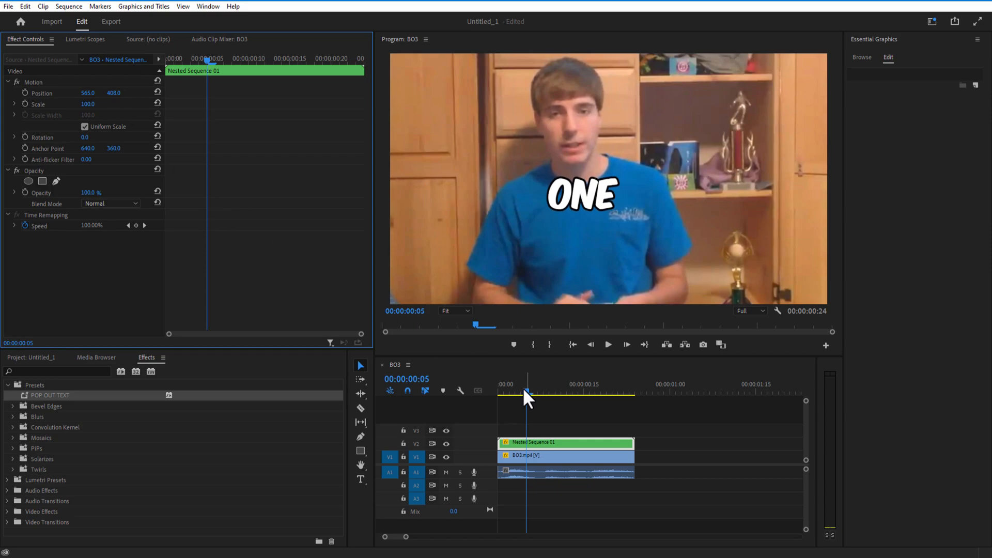
Step: Select the nested caption clip, lower it over the speaker's chest, and preview playback
{"action": "left_click", "coordinate": [608, 345]}
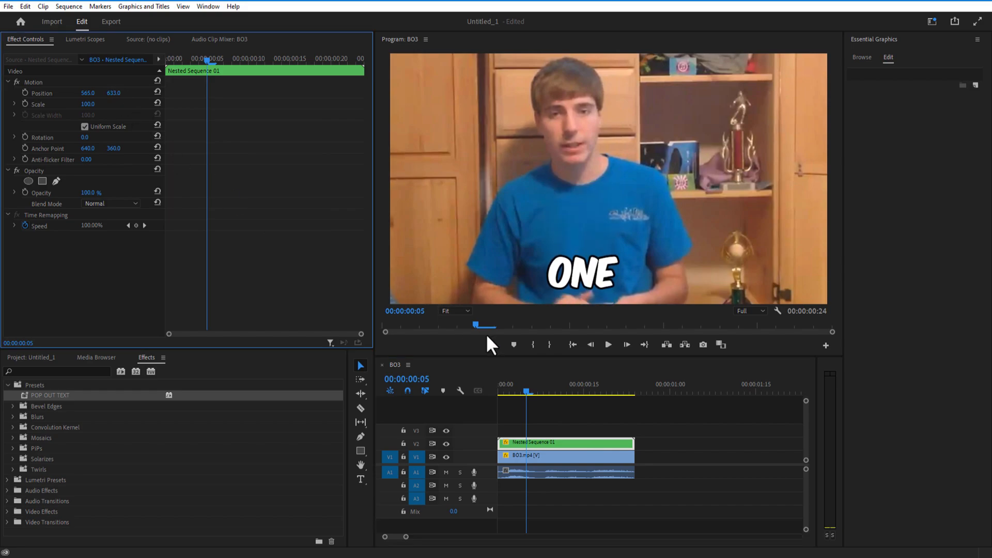
{"action": "left_click", "coordinate": [607, 345]}
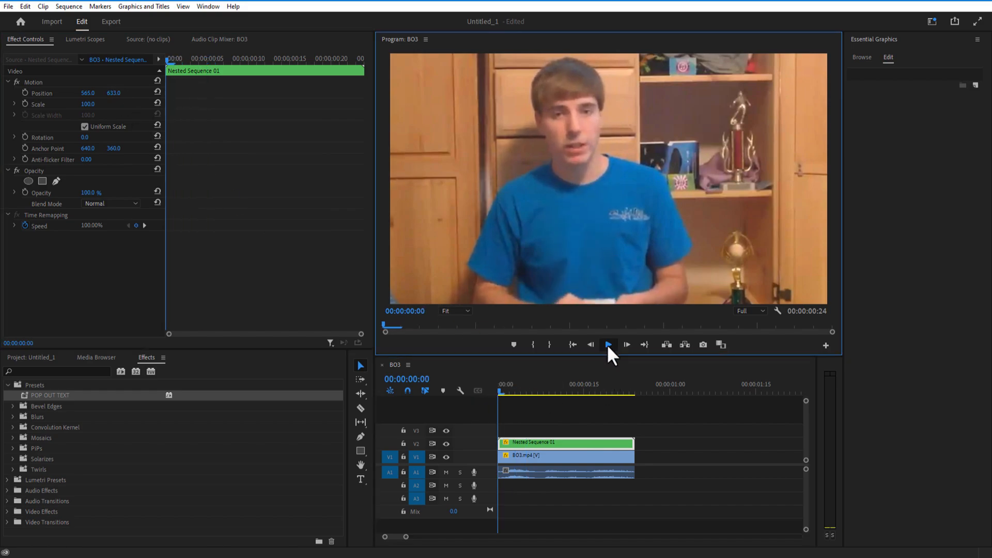